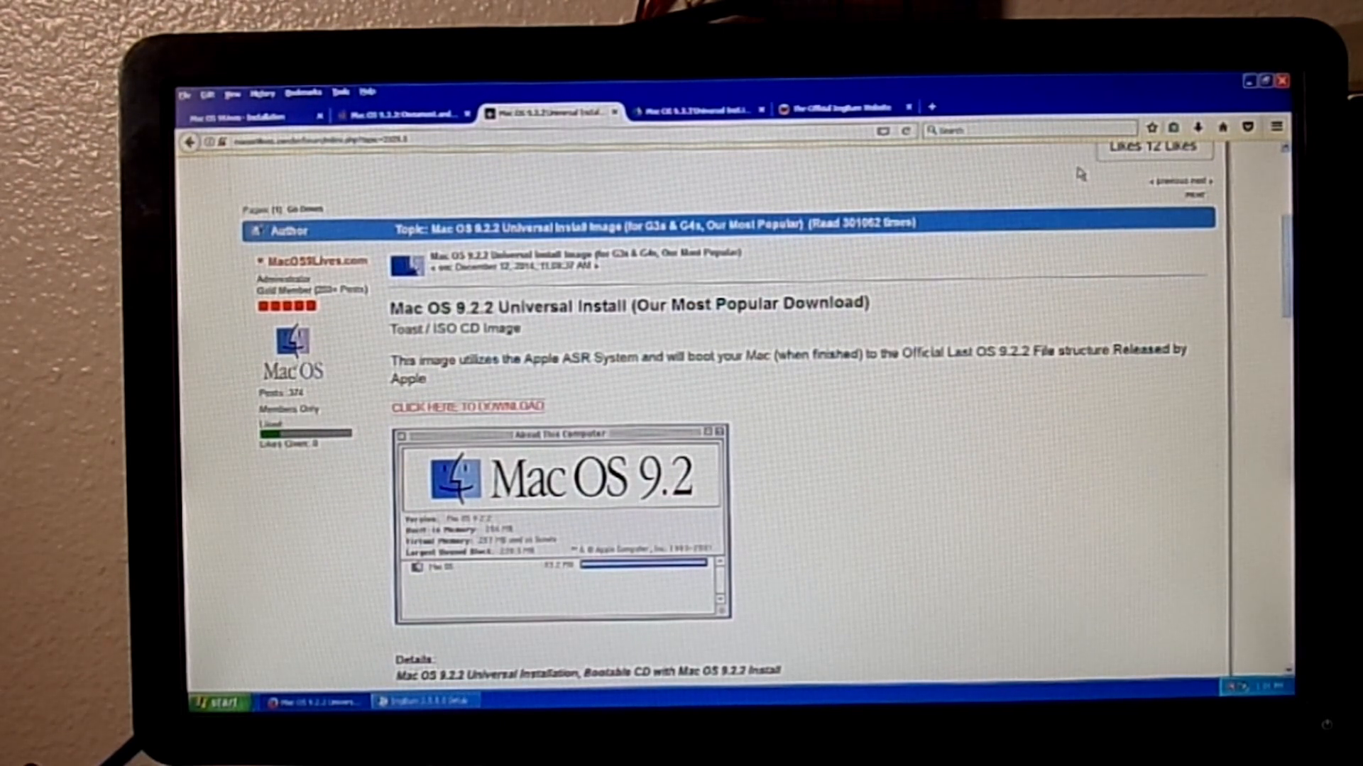
mouse_move(585, 326)
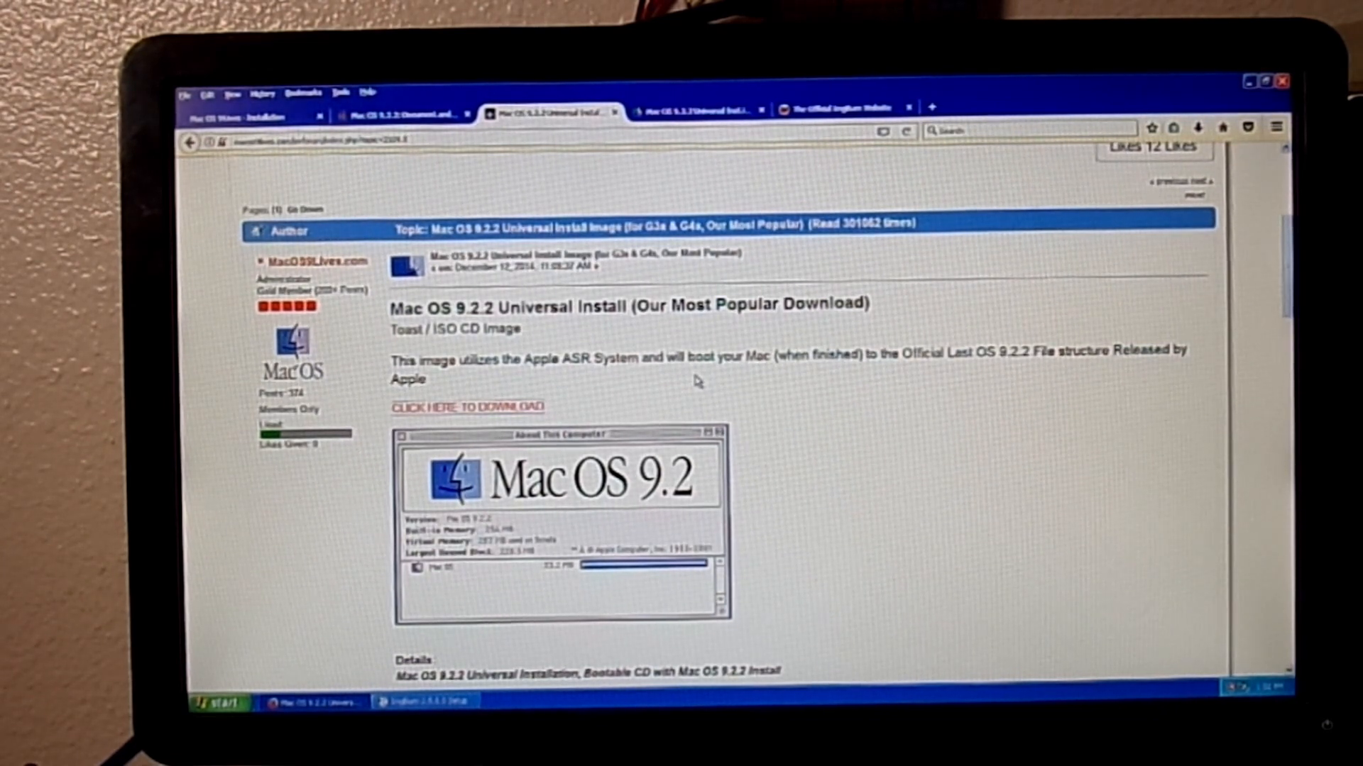
mouse_move(902, 385)
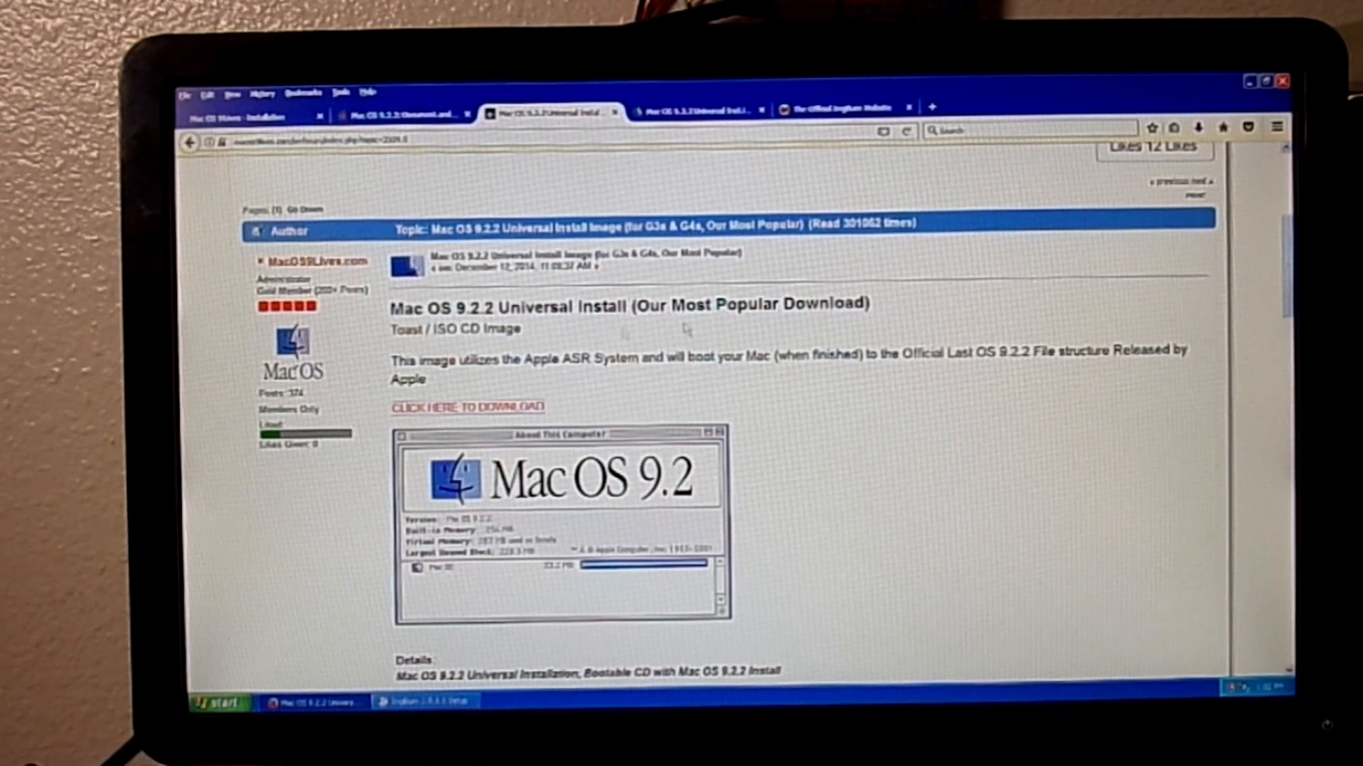
mouse_move(936, 331)
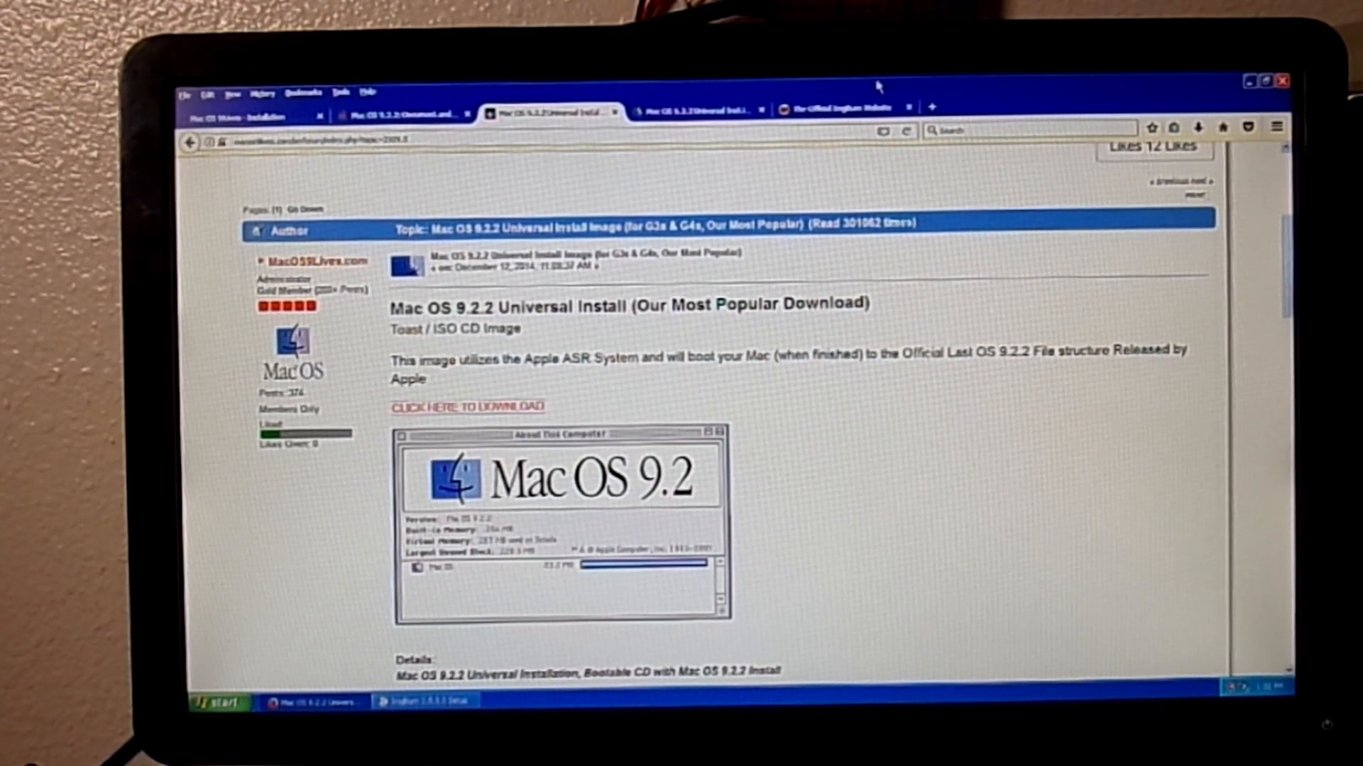
- Finish the ImgBurn Setup wizard, leaving the Windows XP desktop clear
click(839, 106)
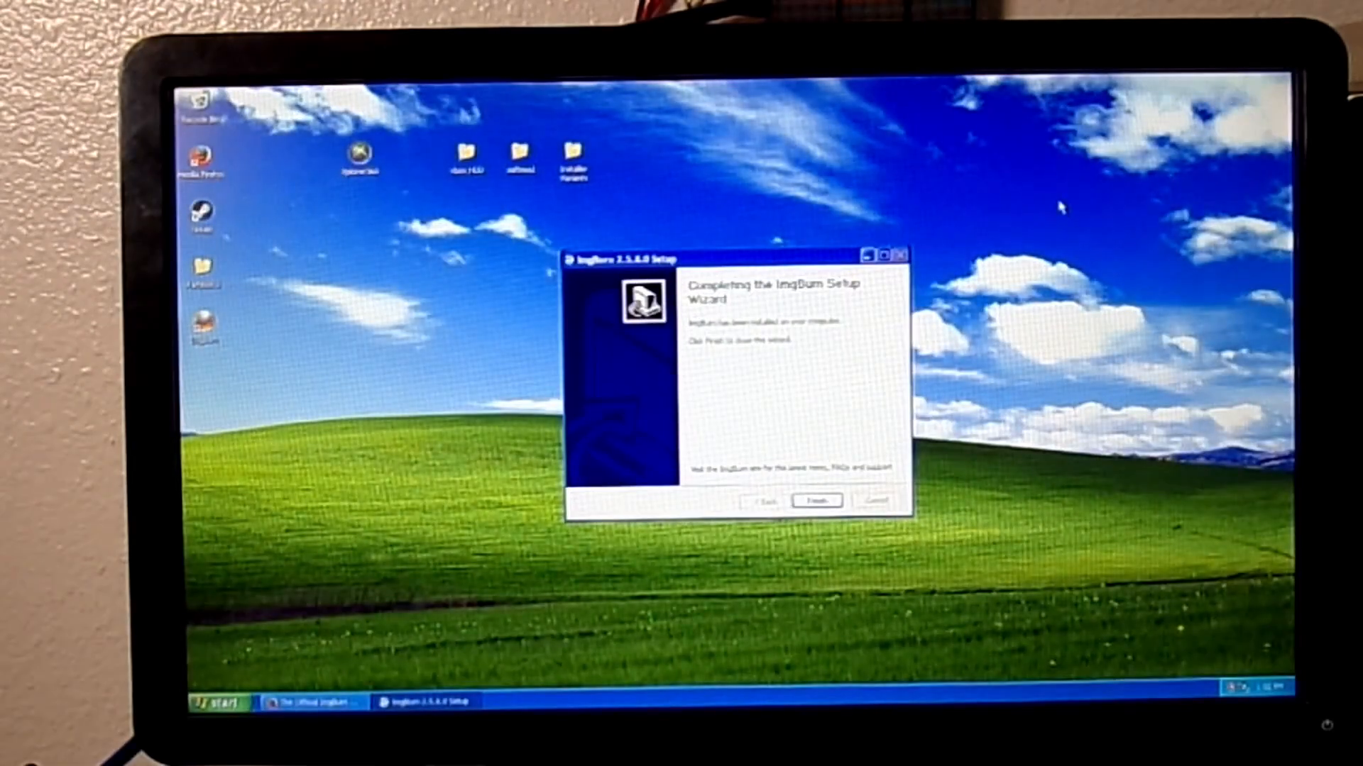
click(815, 501)
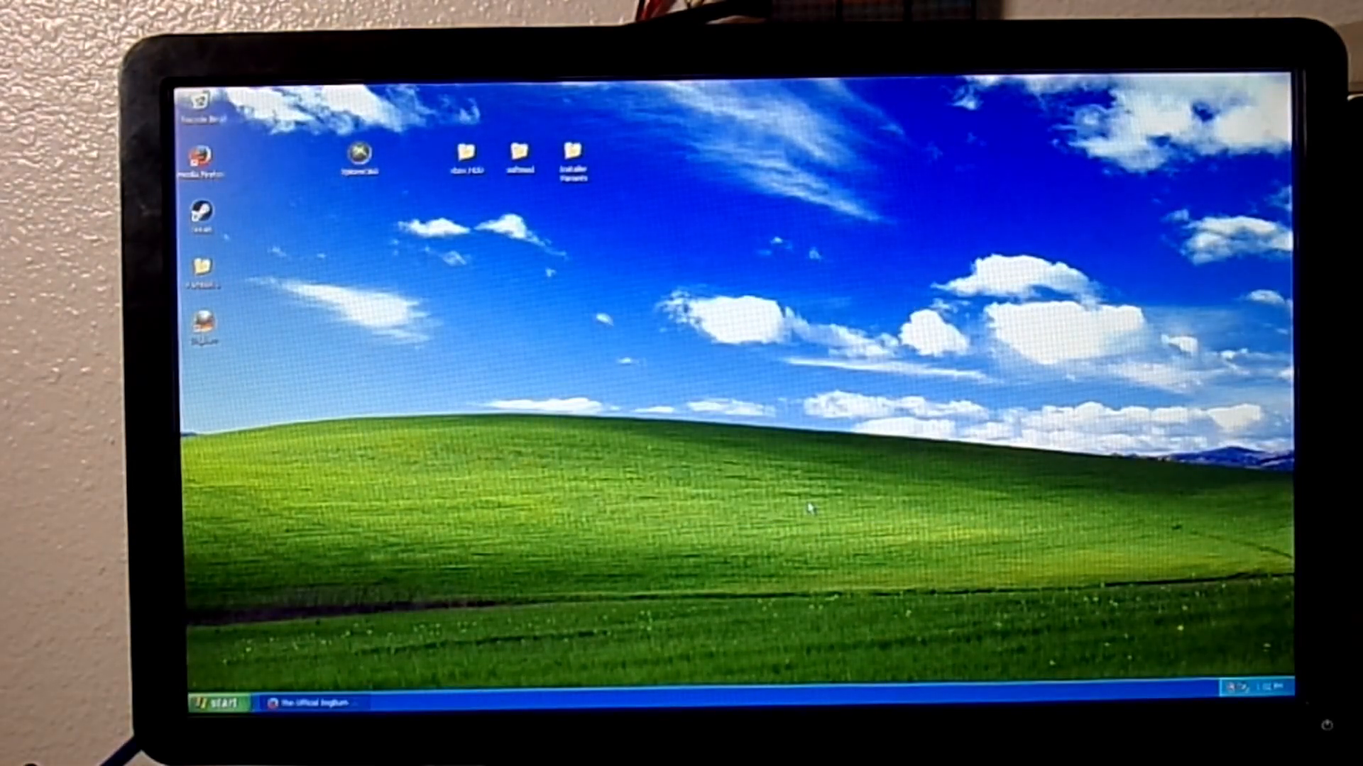
mouse_move(247, 324)
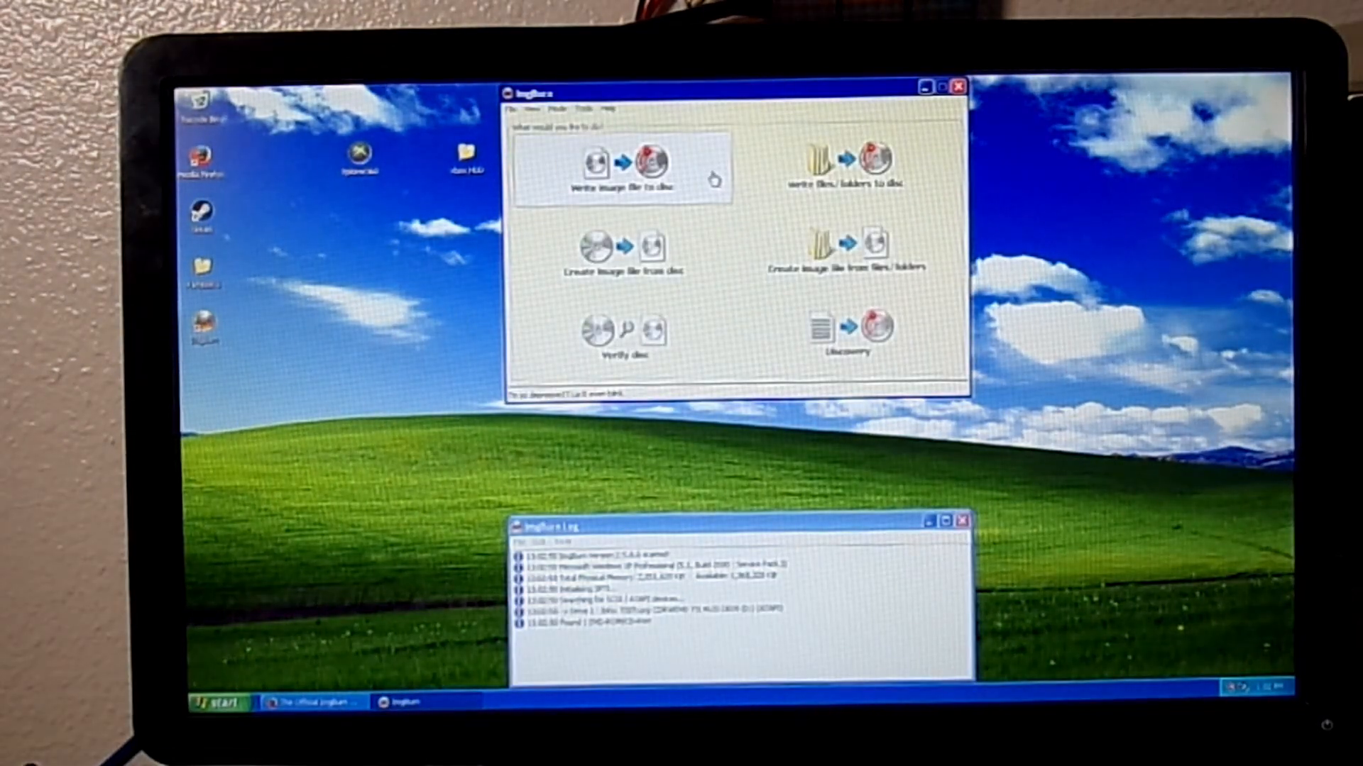
mouse_move(712, 179)
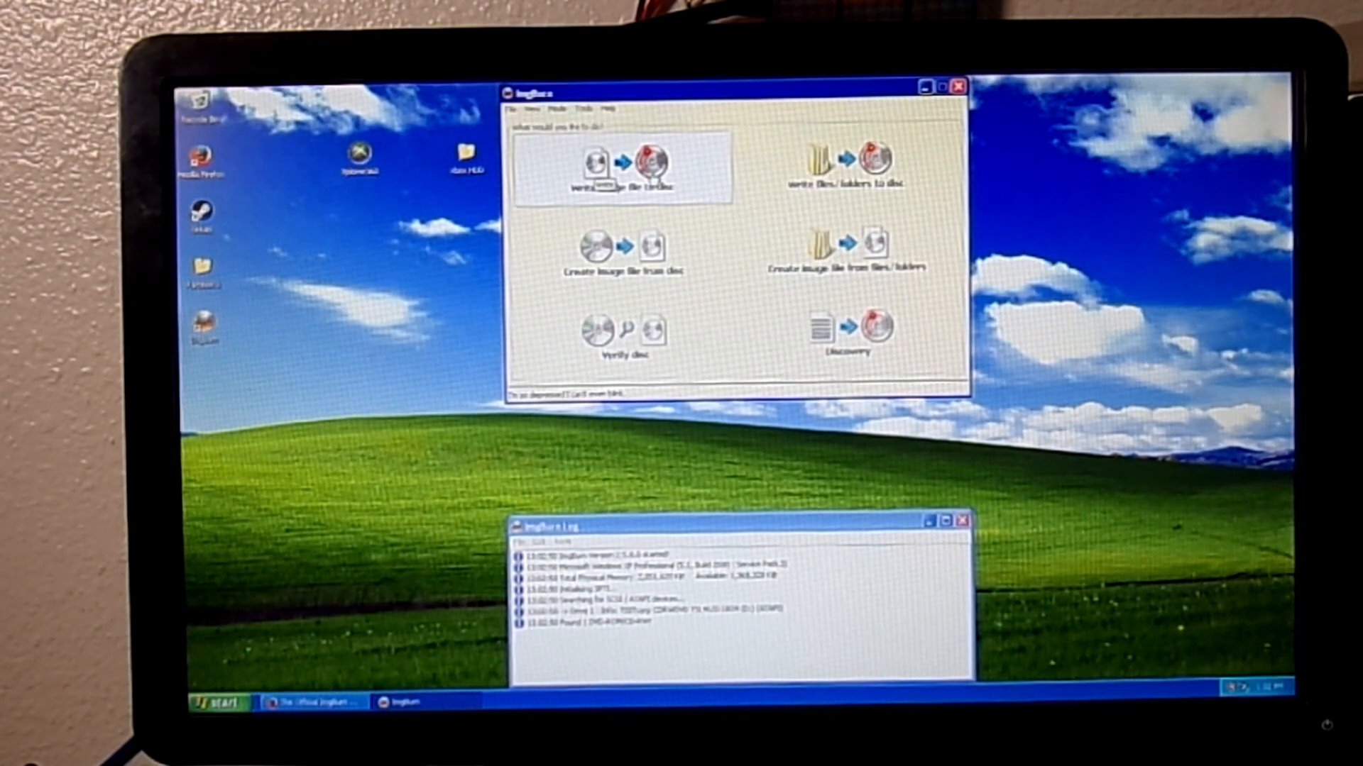
- Choose 'Write image file to disc', pick a write speed, and browse for the image file
click(620, 165)
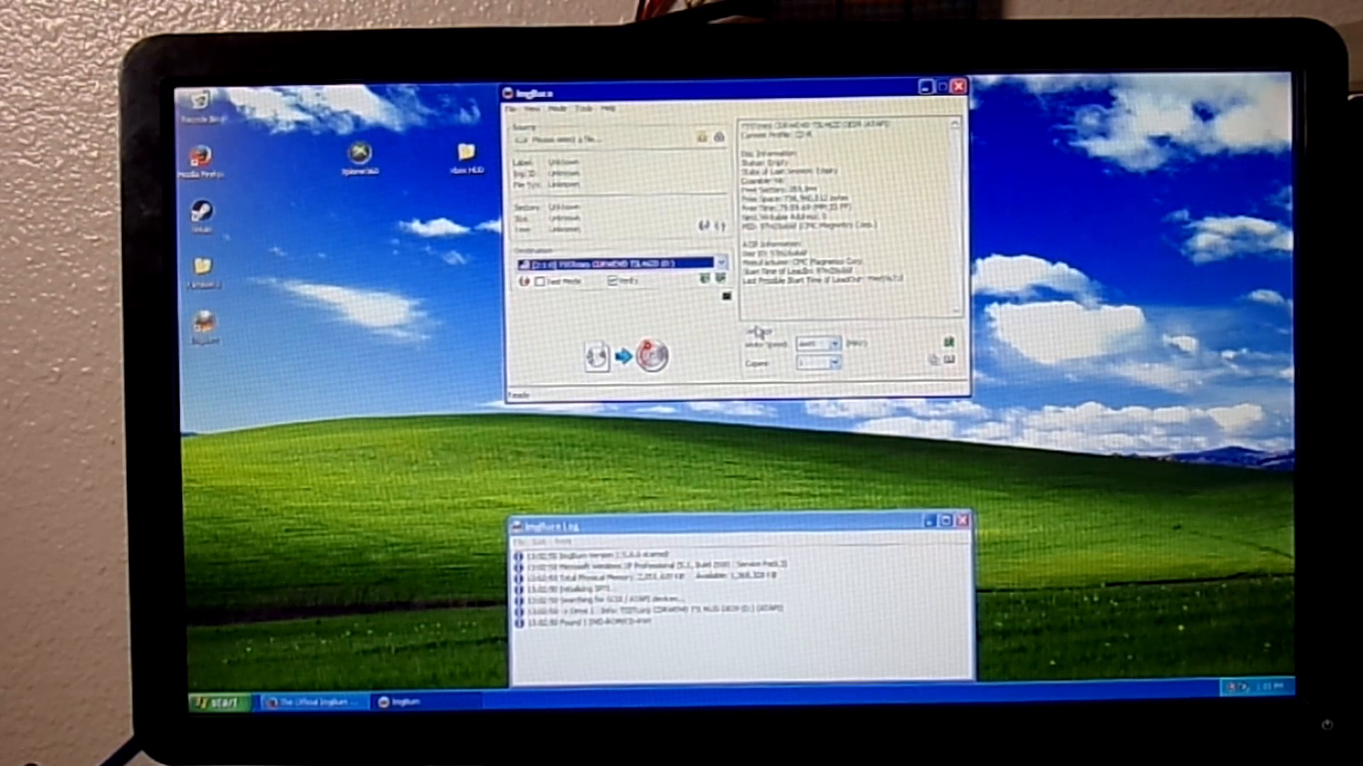
click(835, 342)
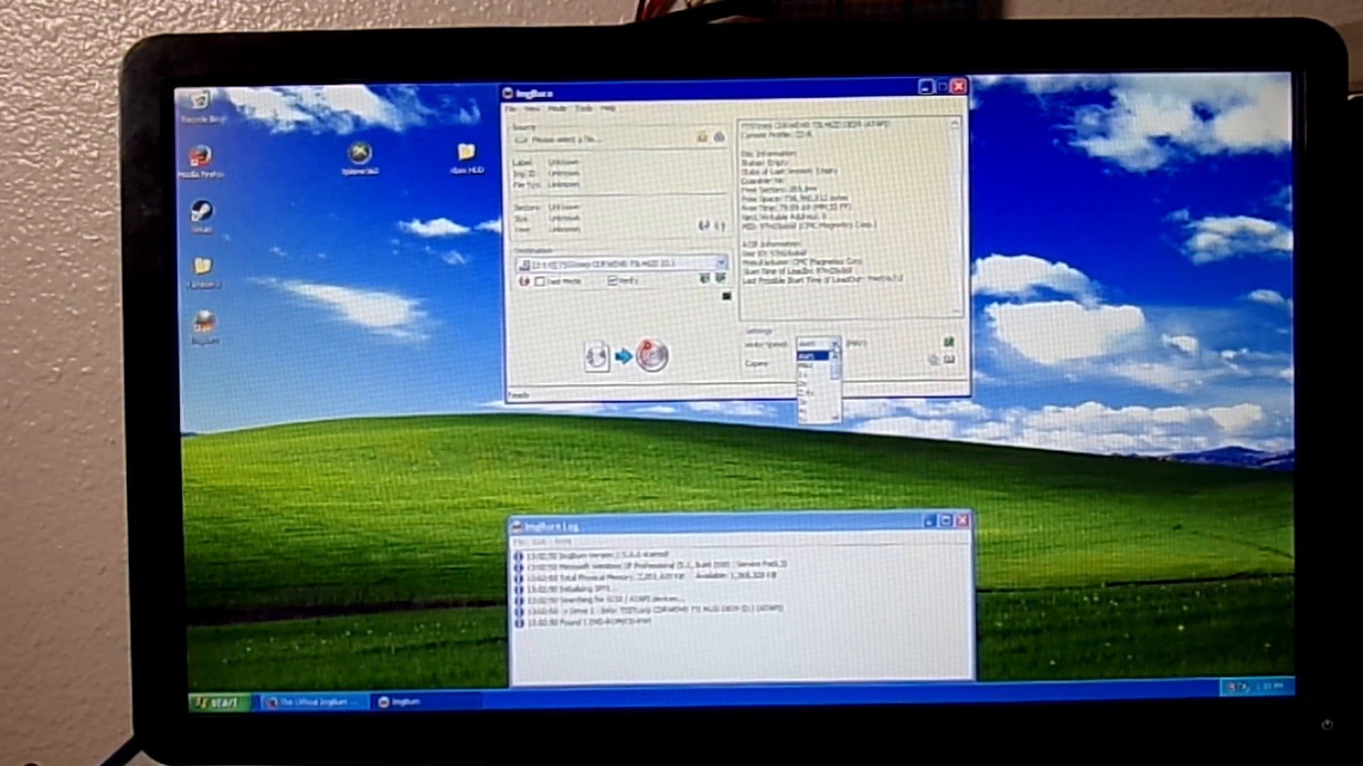
click(831, 342)
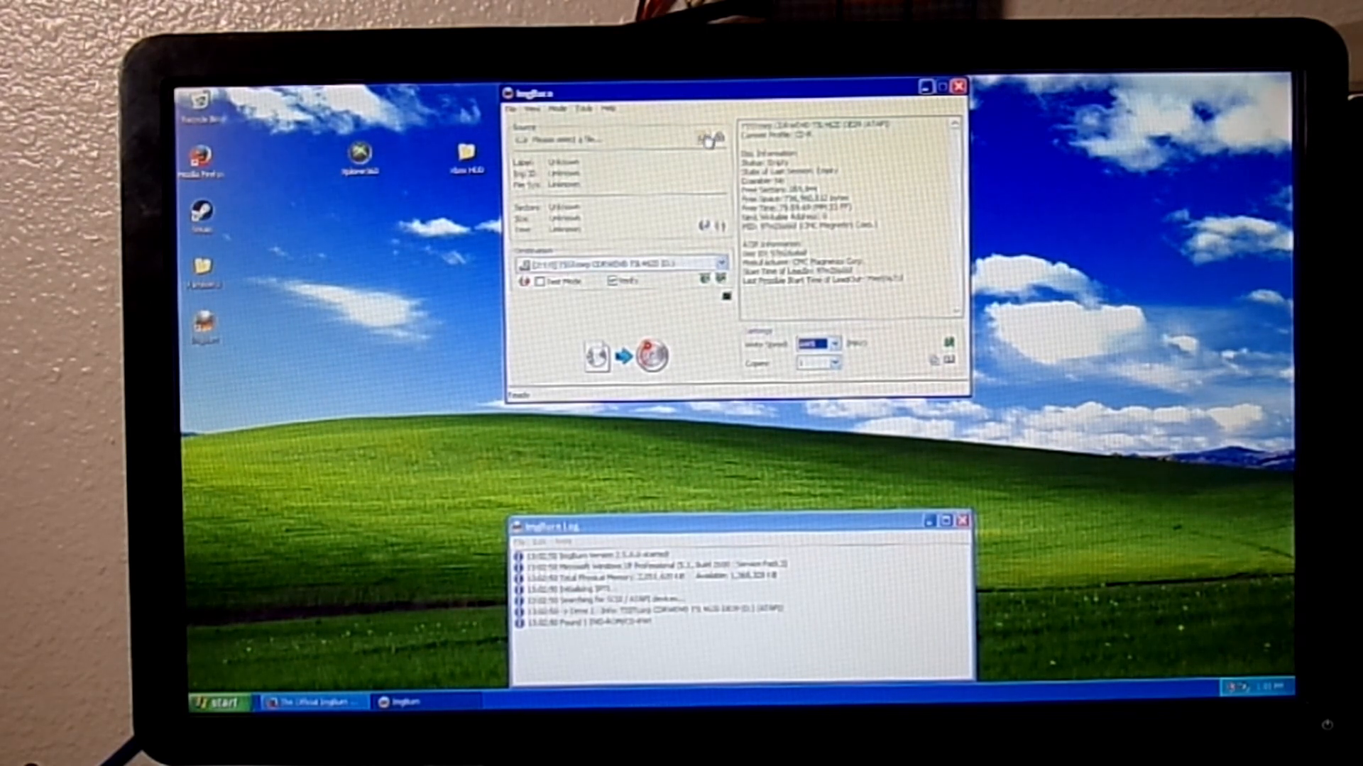
click(712, 139)
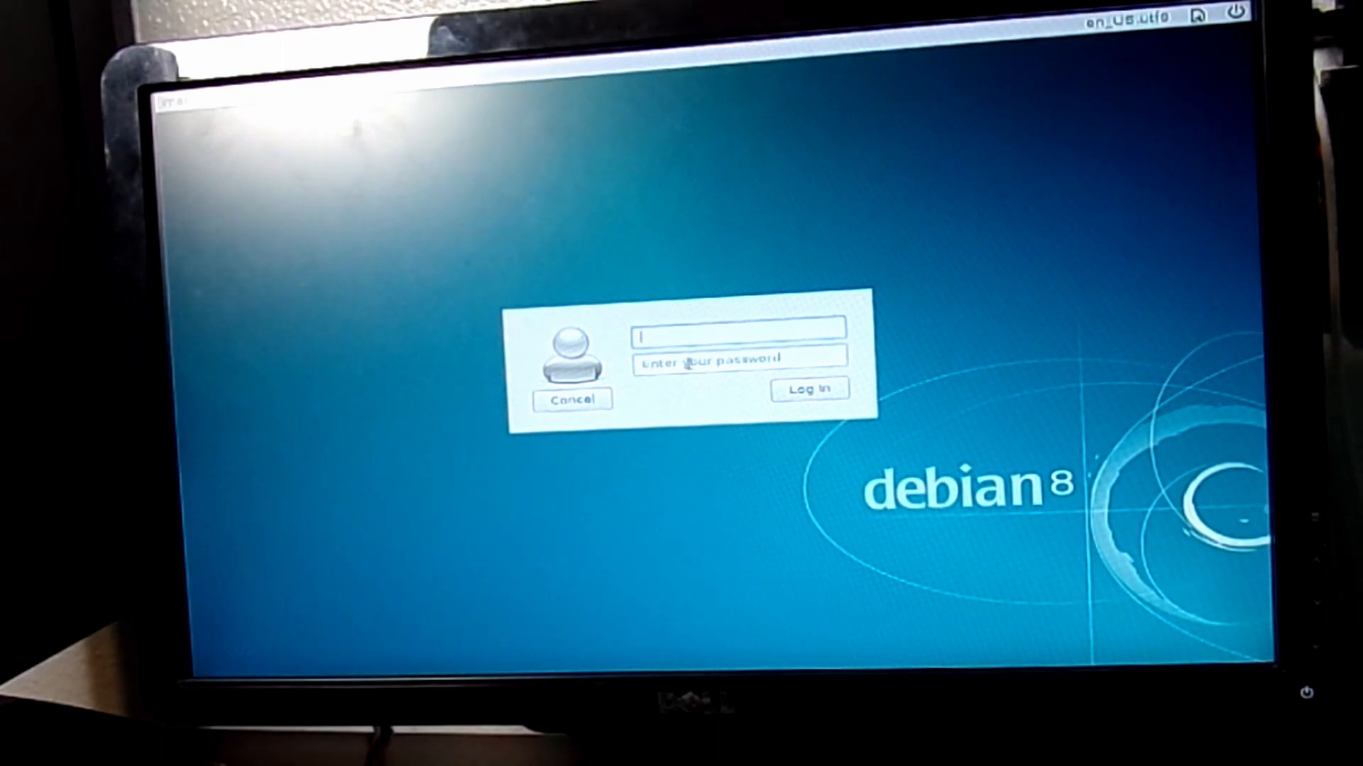
- Log in to Debian 8, fill a Terminal with stray keystrokes, then close it
click(808, 389)
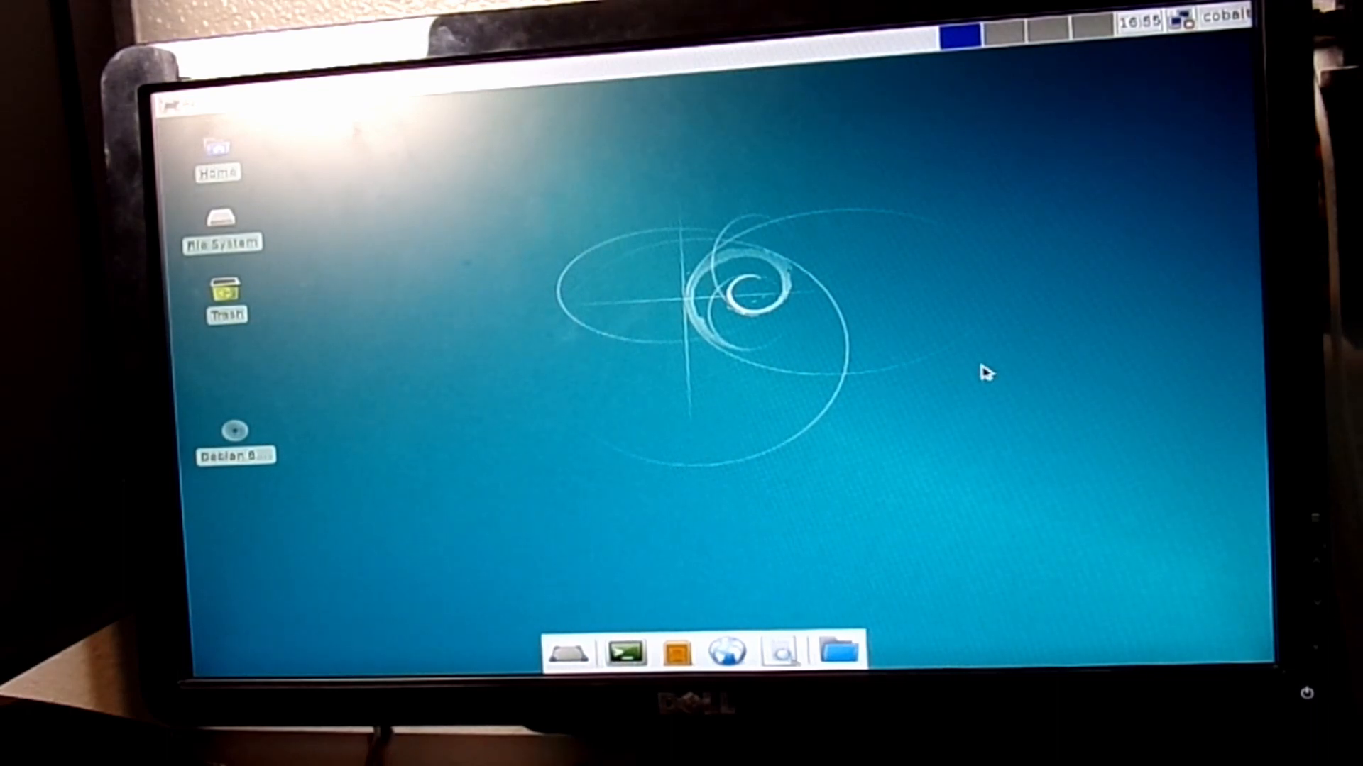
click(624, 650)
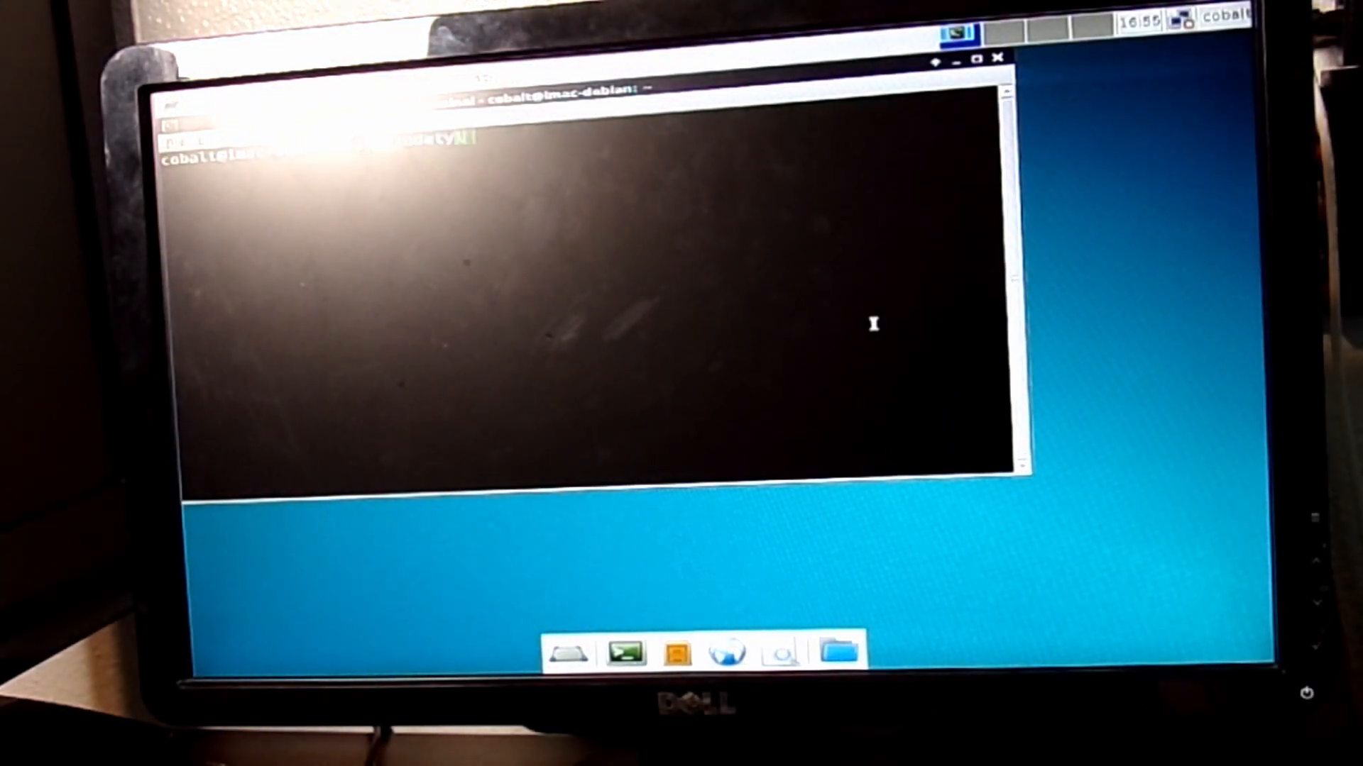
text(LTYLOADIJRTYaeswfhykls;l,tmhyuswpo)
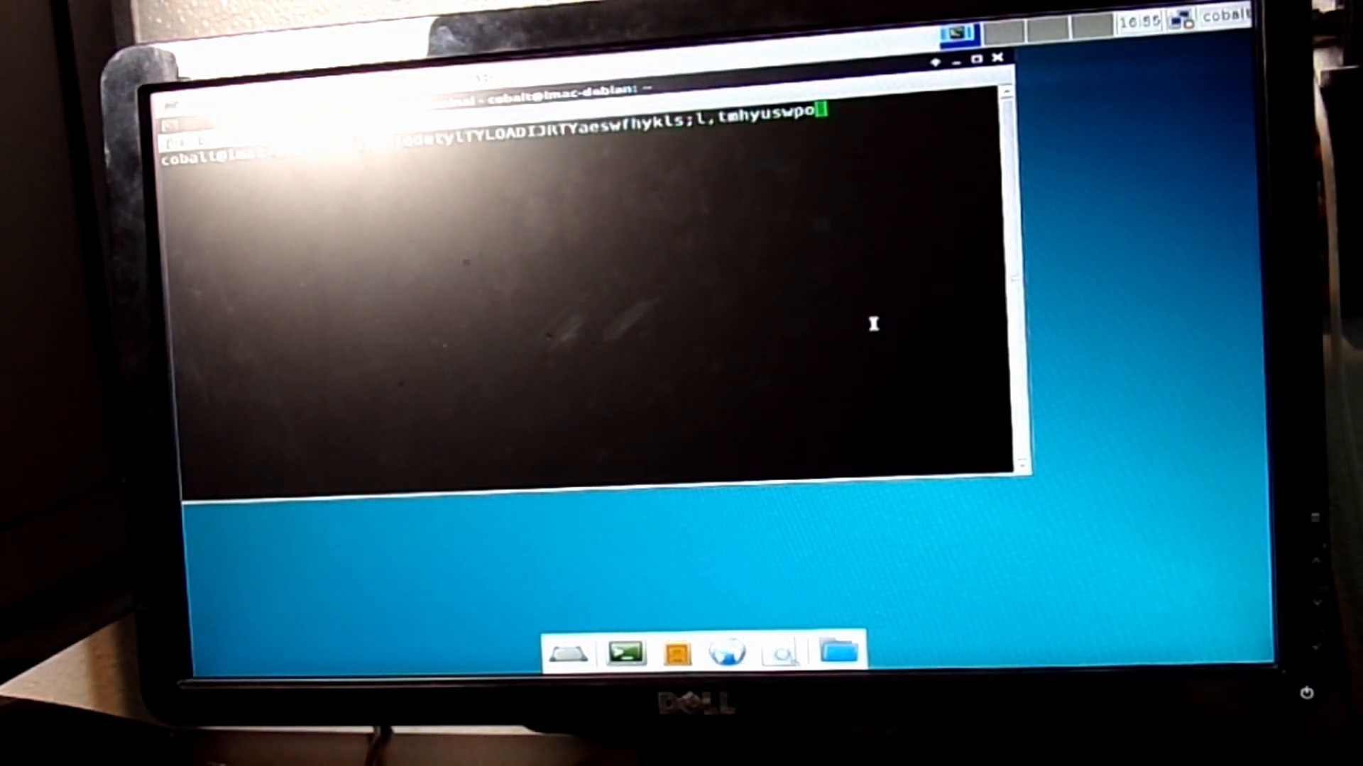
text(KLKHJGDE)
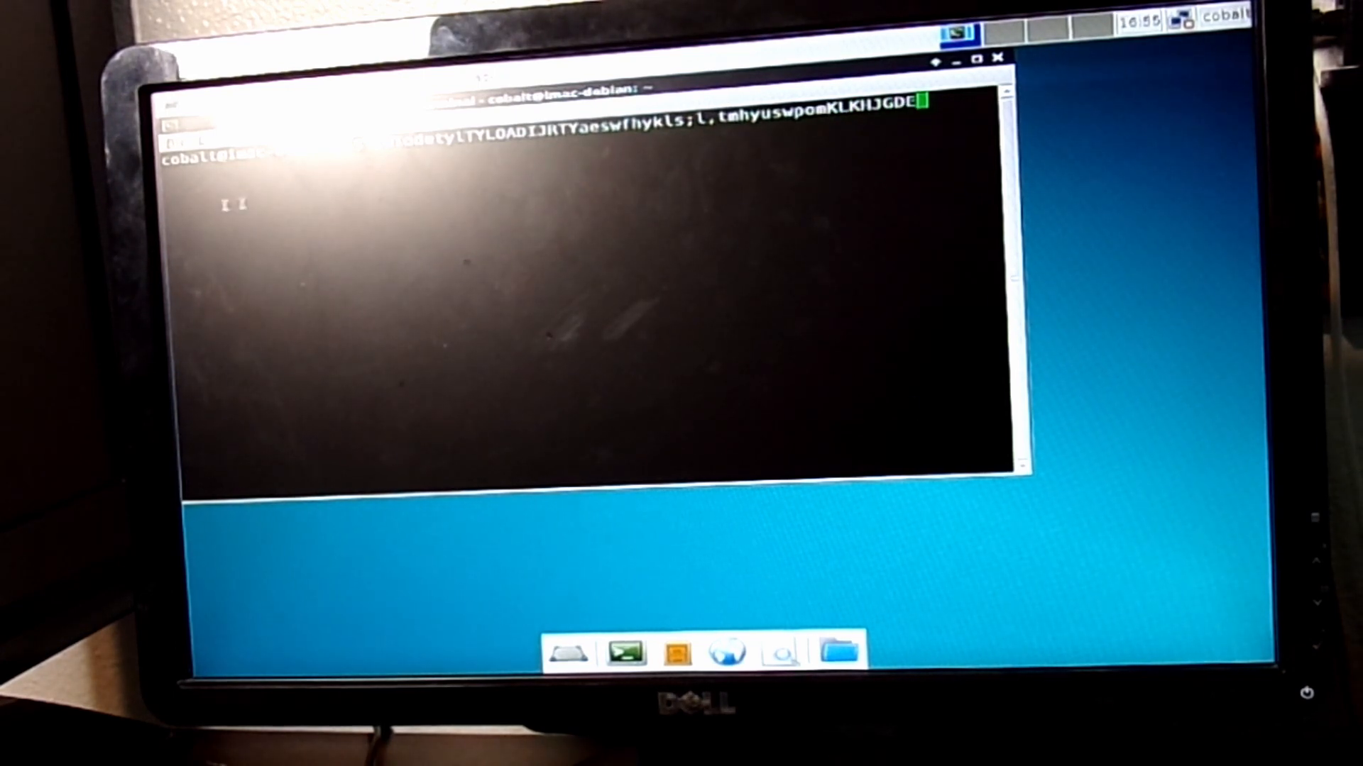
click(998, 57)
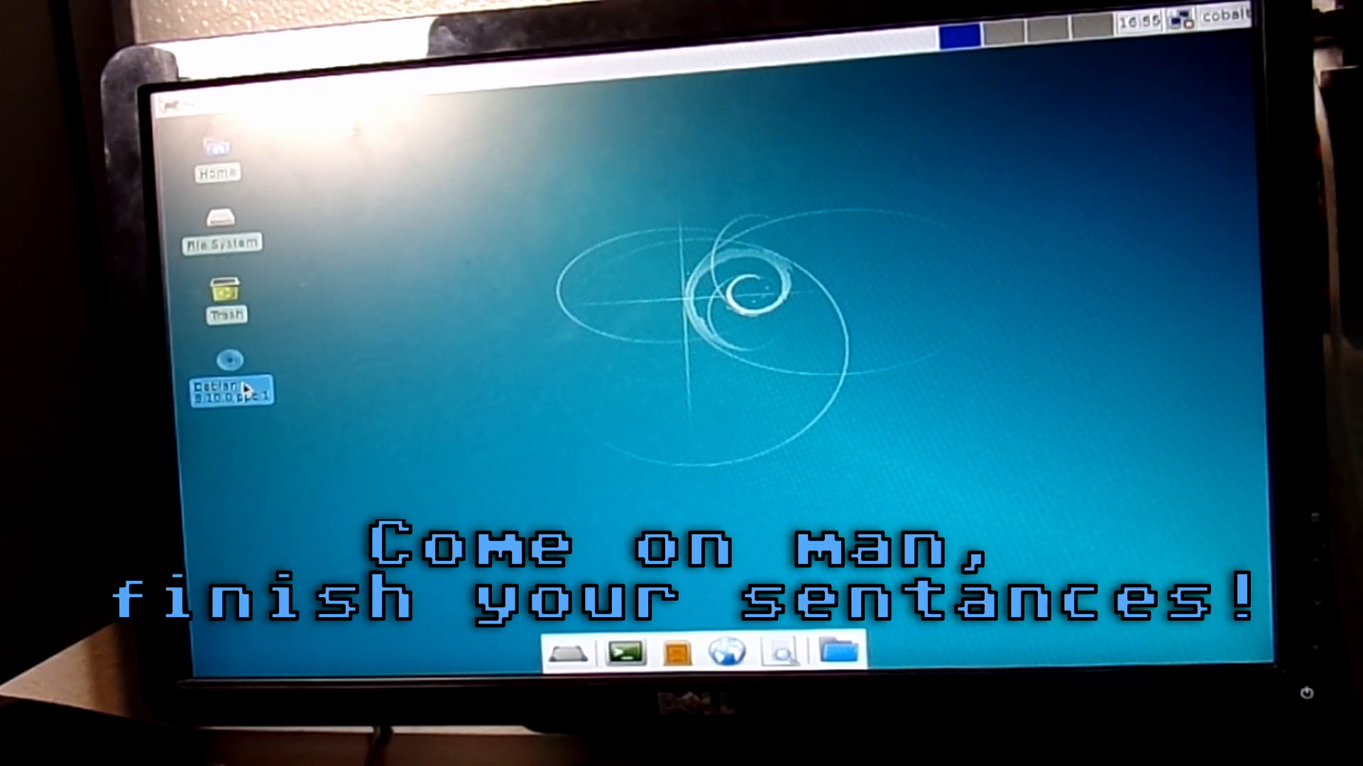
- Show the Debian 8.10.0 ppc 1 disc's contents in Thunar and eject the disc
right_click(229, 389)
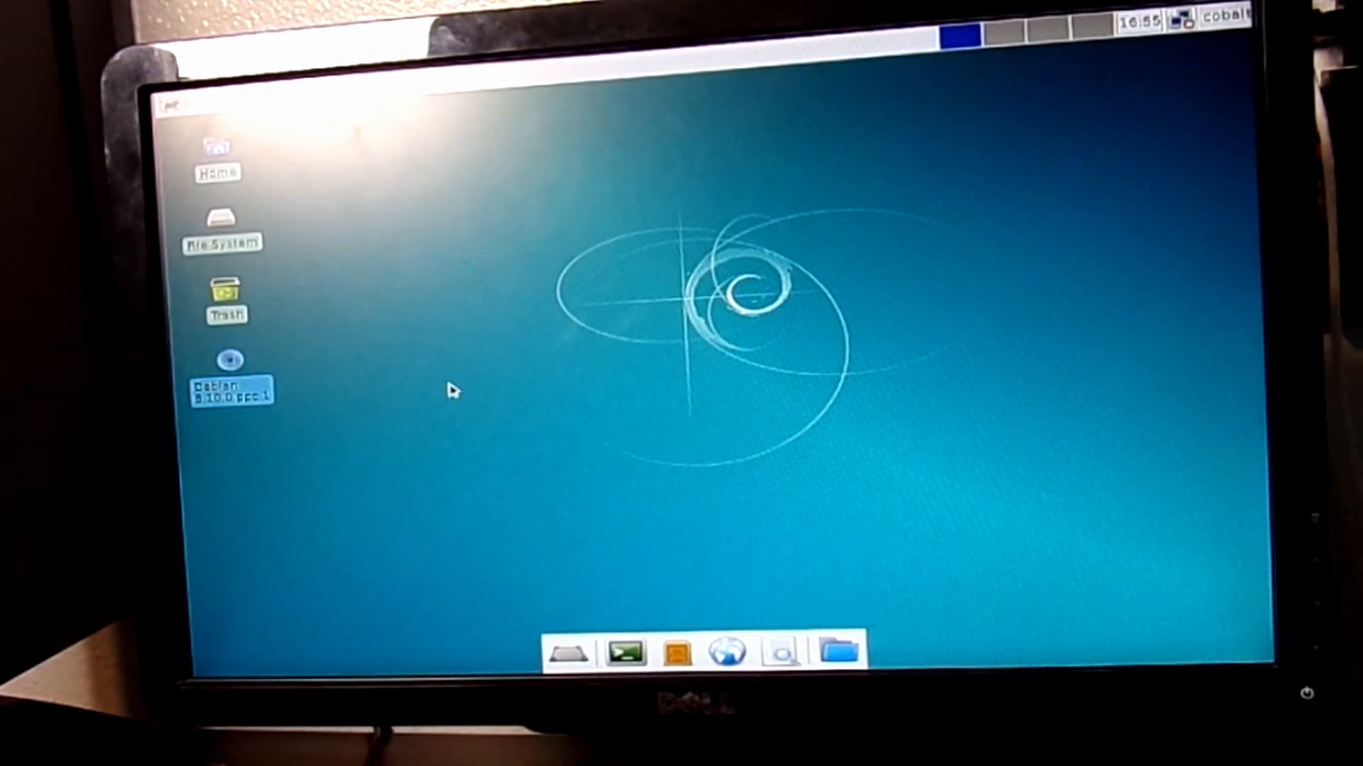
double_click(231, 389)
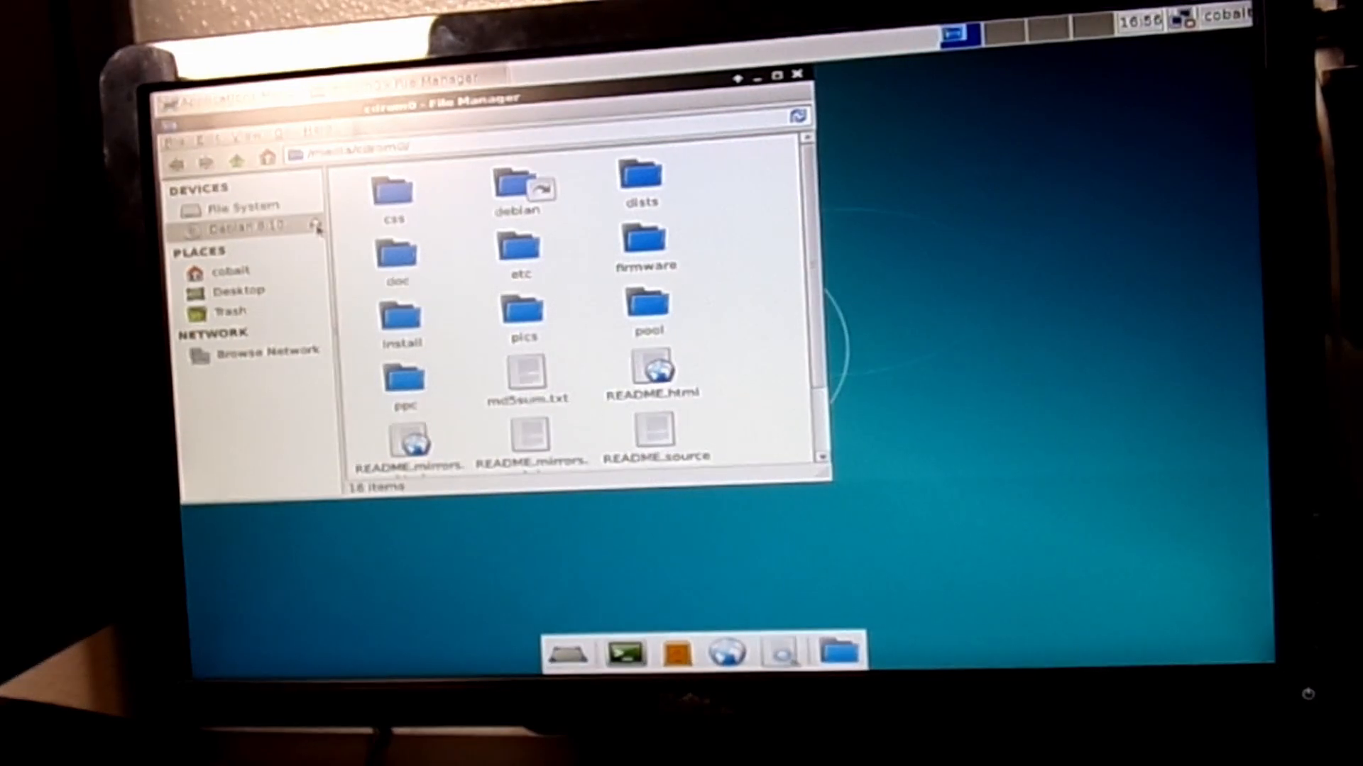
click(317, 226)
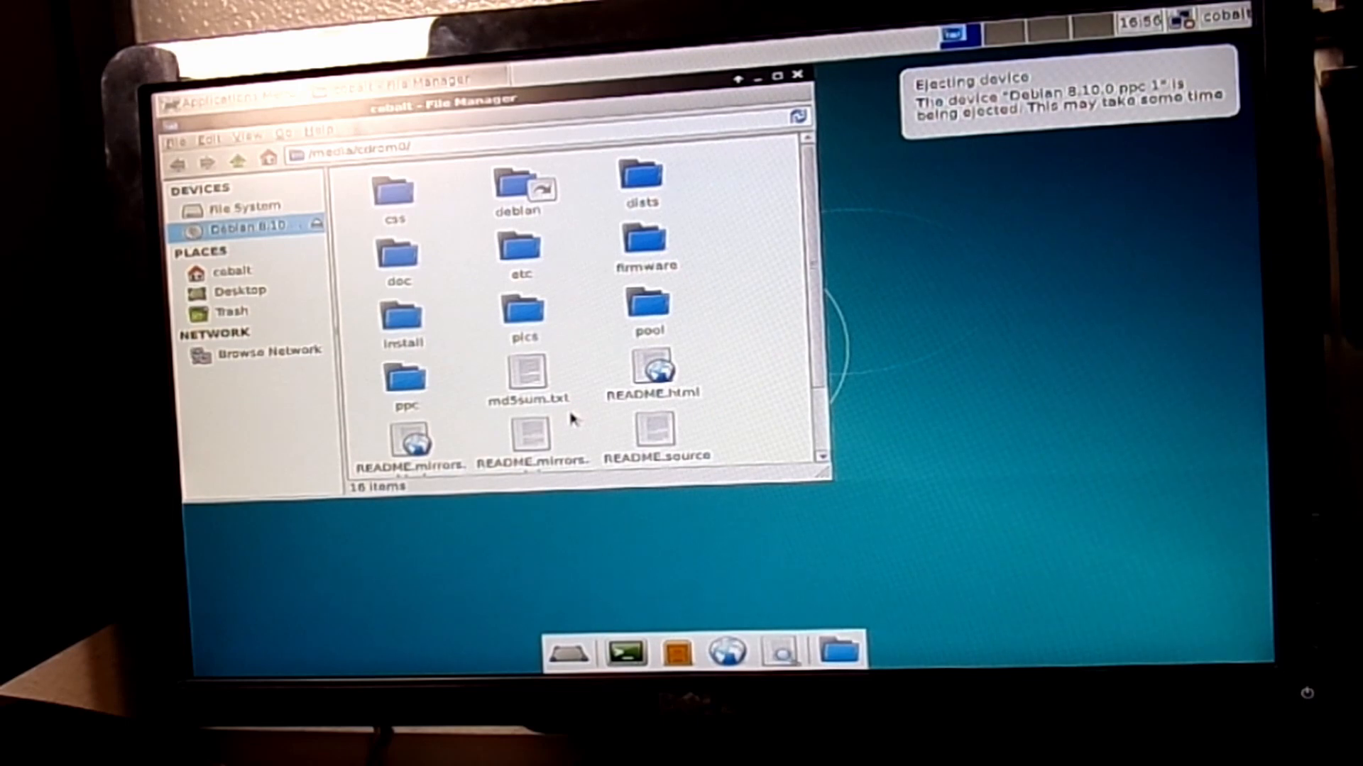
mouse_move(548, 421)
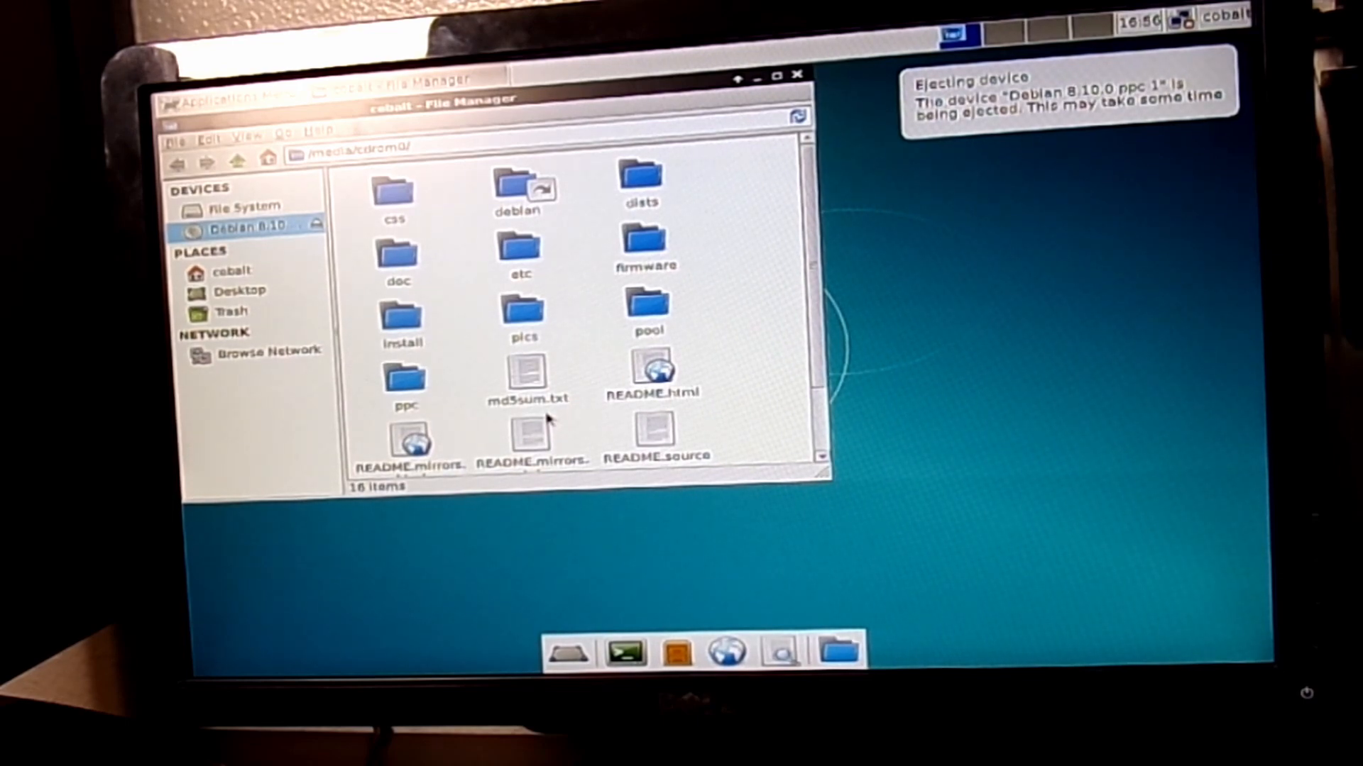